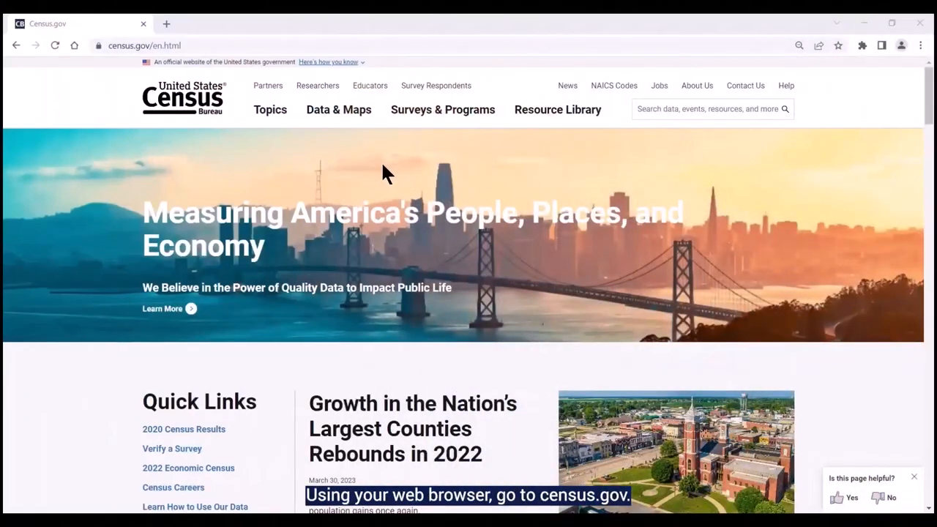
Go via Data & Maps › Developers to the Discovery Tool and open api.census.gov/data.html
{"action": "left_click", "coordinate": [338, 109]}
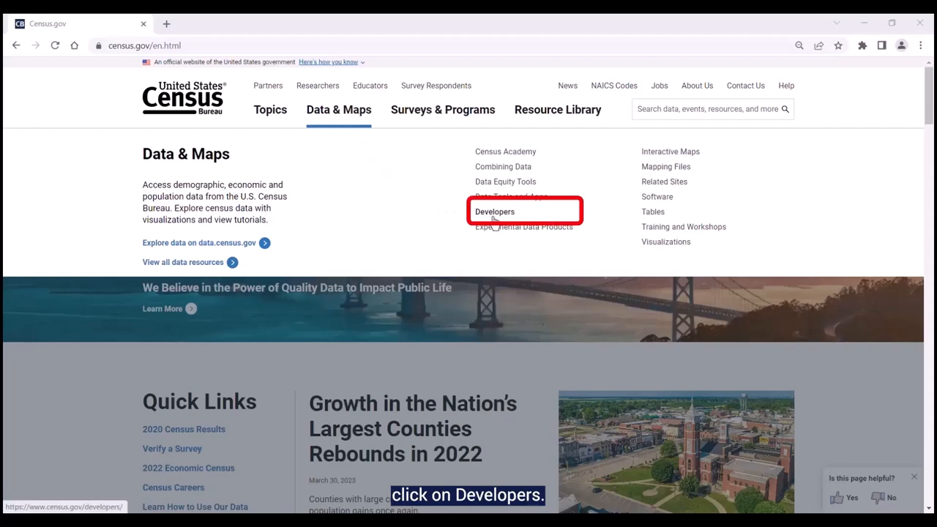
{"action": "left_click", "coordinate": [494, 212]}
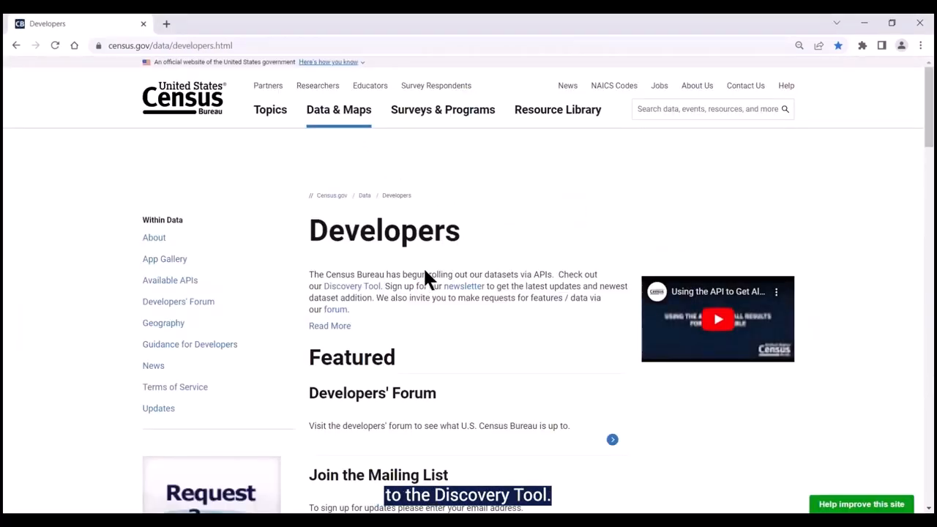
{"action": "left_click", "coordinate": [352, 286]}
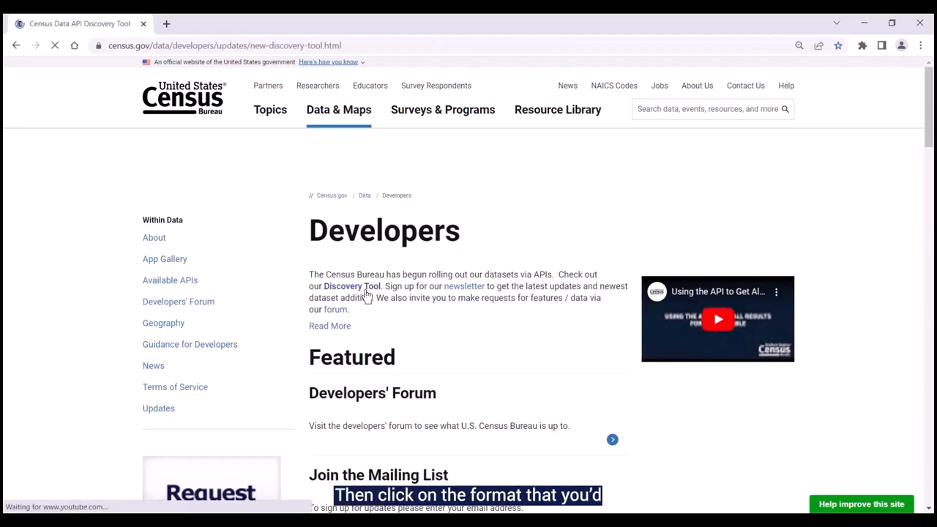
{"action": "left_click", "coordinate": [352, 286]}
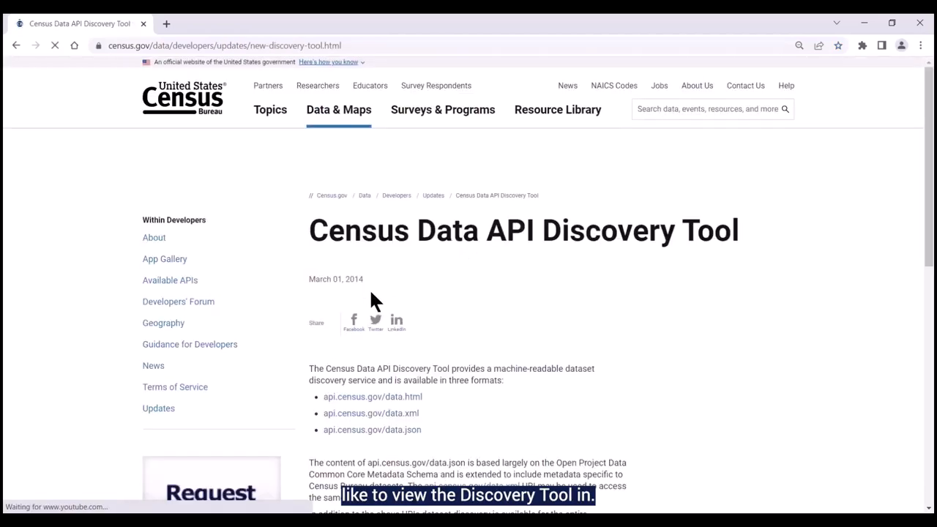
{"action": "scroll", "scroll_direction": "down", "scroll_amount": 3}
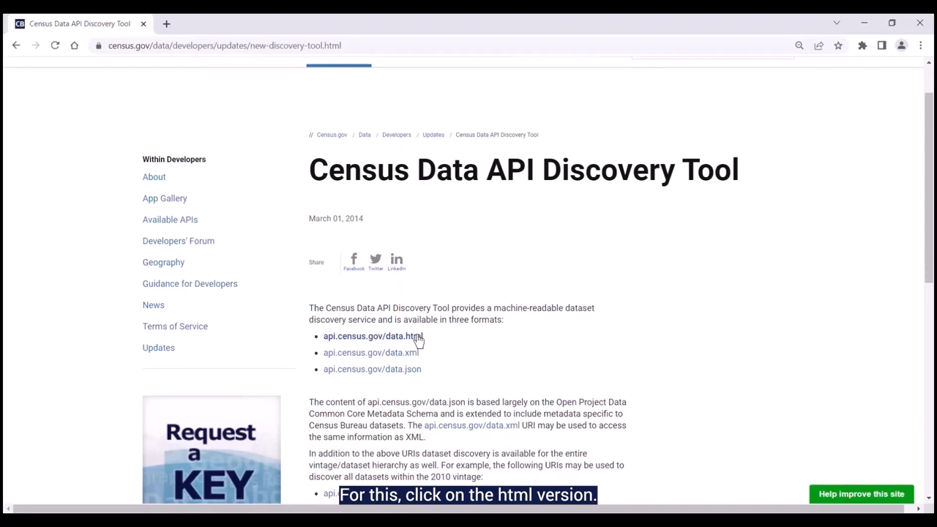
{"action": "left_click", "coordinate": [372, 336]}
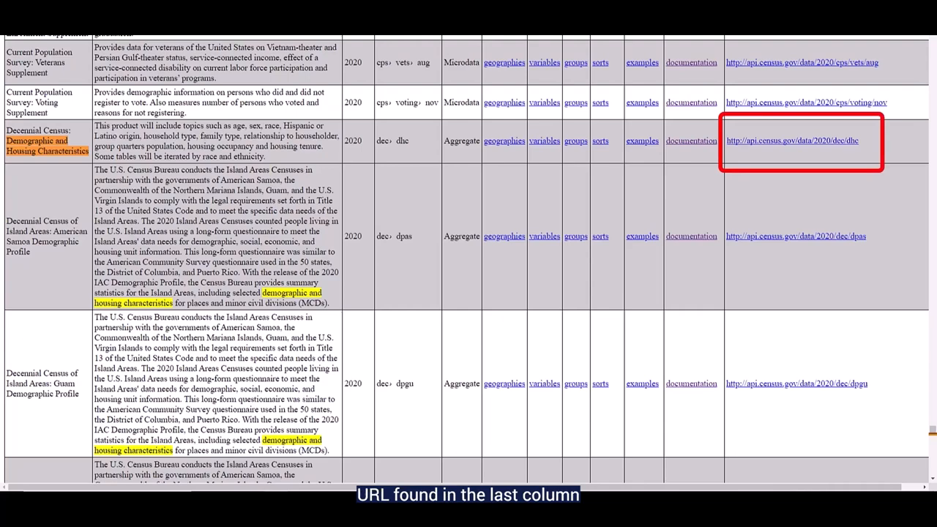
Open the 2020 dec/dhc dataset page and check its groups list in a new tab for H3
{"action": "left_click", "coordinate": [792, 141]}
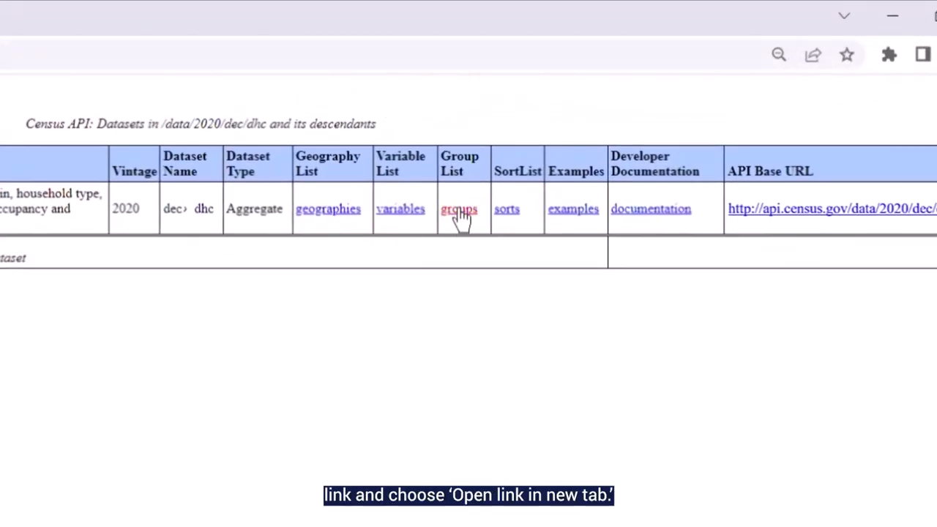
{"action": "right_click", "coordinate": [459, 209]}
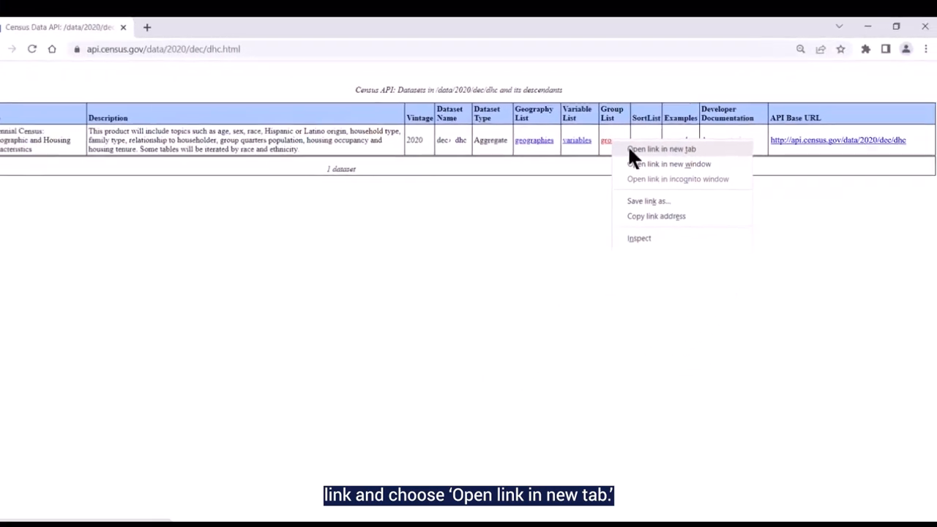
{"action": "left_click", "coordinate": [660, 148]}
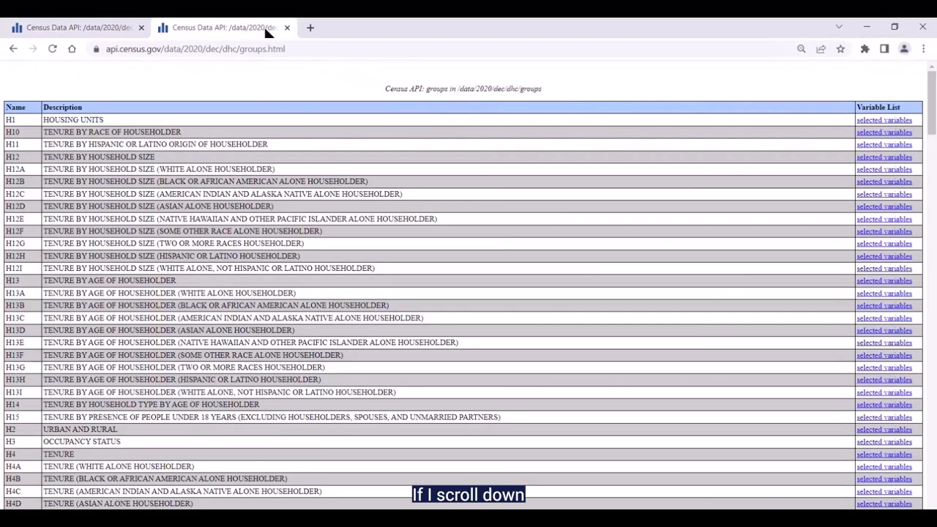
{"action": "scroll", "scroll_direction": "down", "scroll_amount": 3}
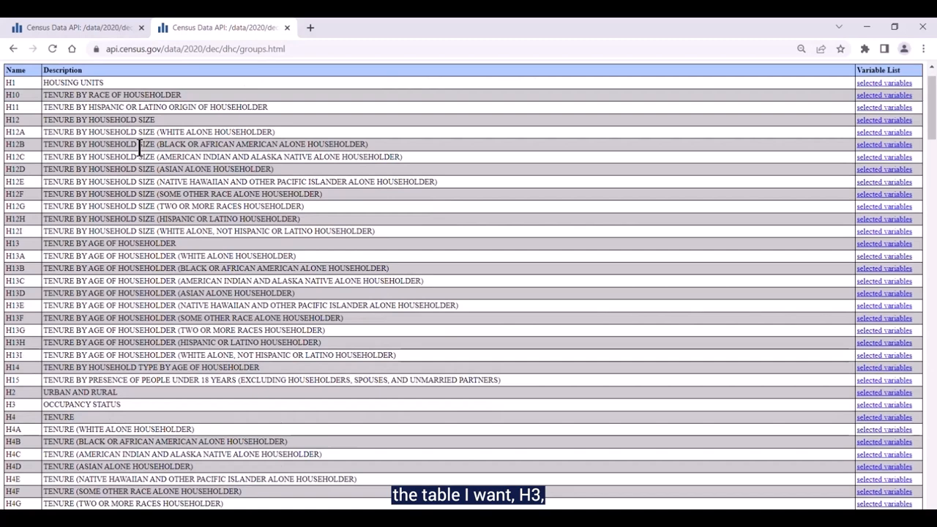
{"action": "scroll", "scroll_direction": "down", "scroll_amount": 3}
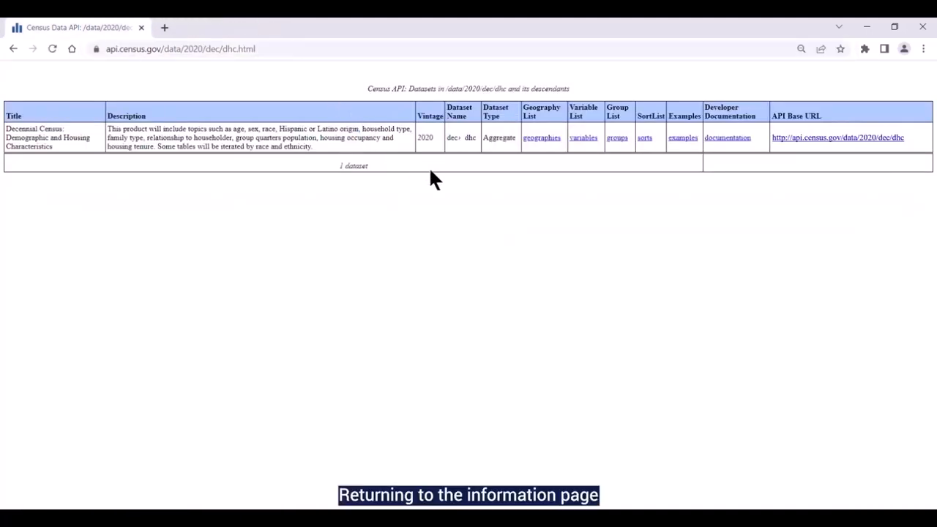
{"action": "mouse_move", "coordinate": [451, 190]}
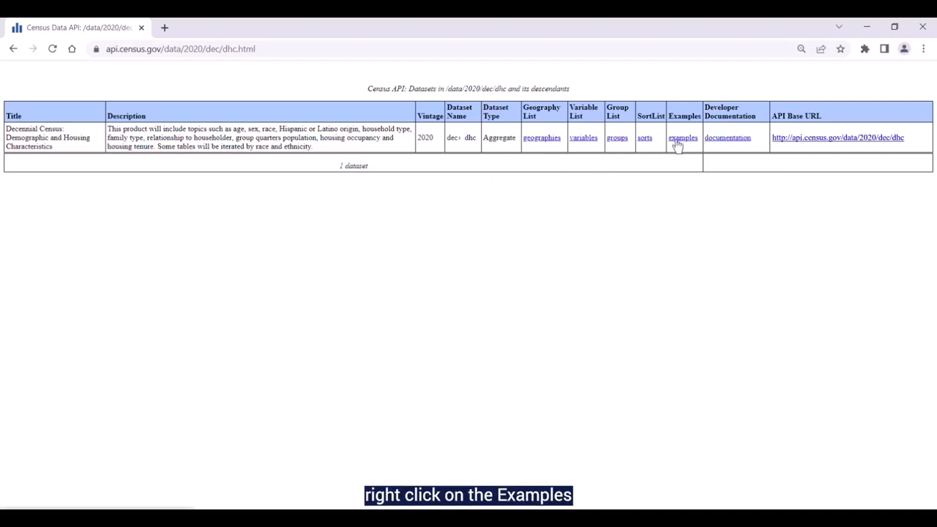
Show the dec/dhc example queries in a new tab, scrolled to the state›place (160) rows
{"action": "right_click", "coordinate": [682, 137]}
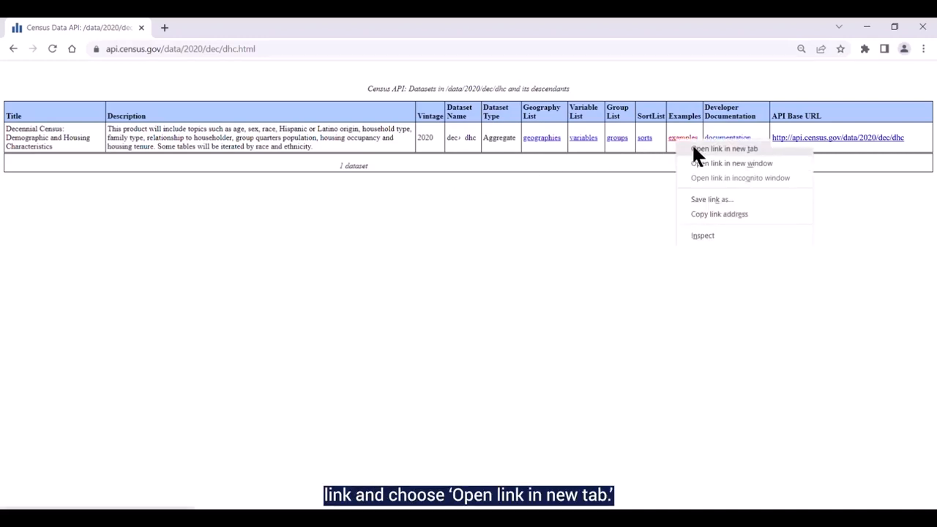
{"action": "left_click", "coordinate": [724, 149]}
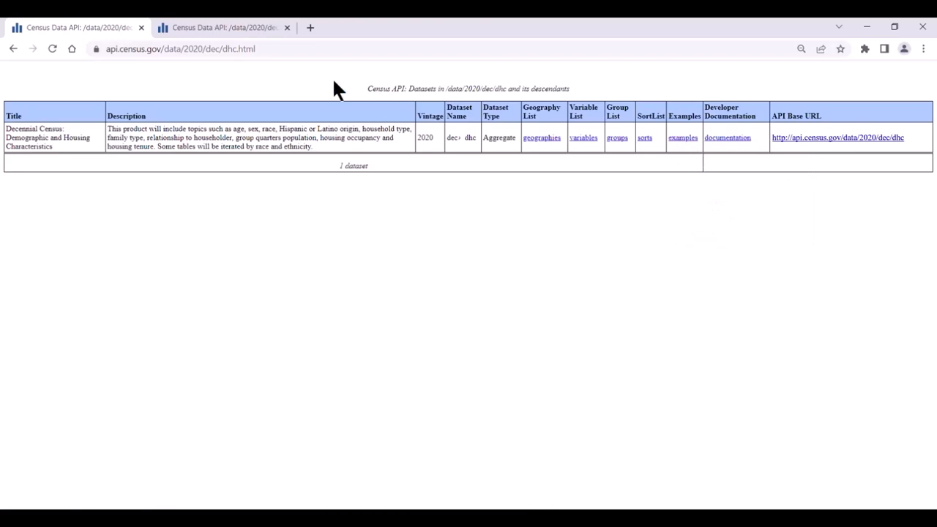
{"action": "left_click", "coordinate": [682, 138]}
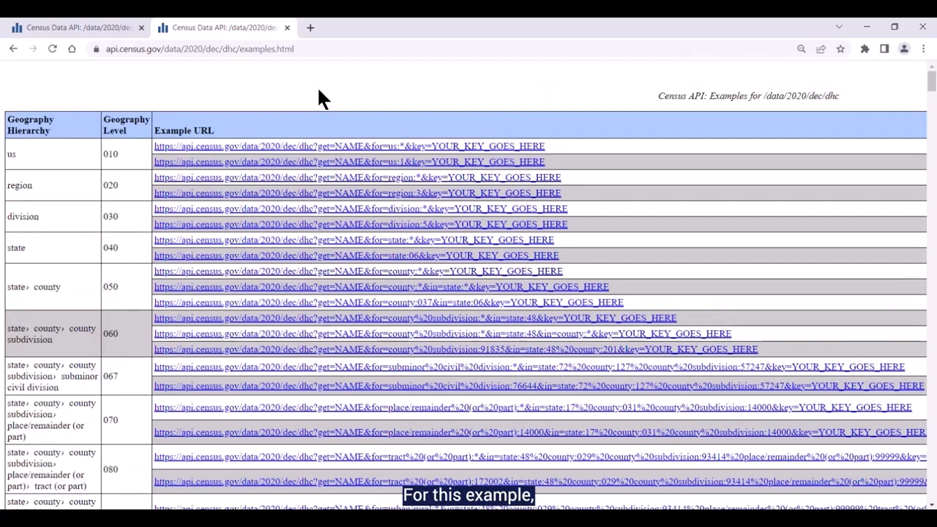
{"action": "scroll", "scroll_direction": "down", "scroll_amount": 3}
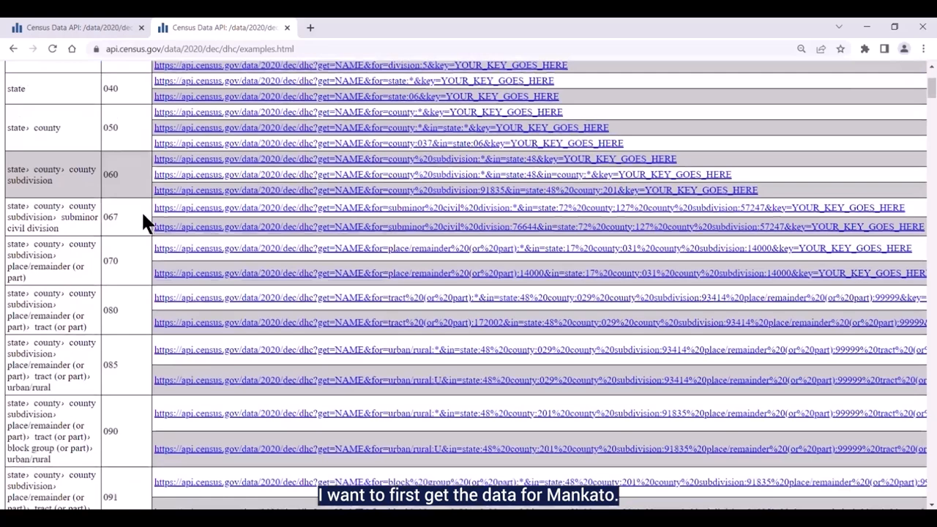
{"action": "scroll", "scroll_direction": "down", "scroll_amount": 3}
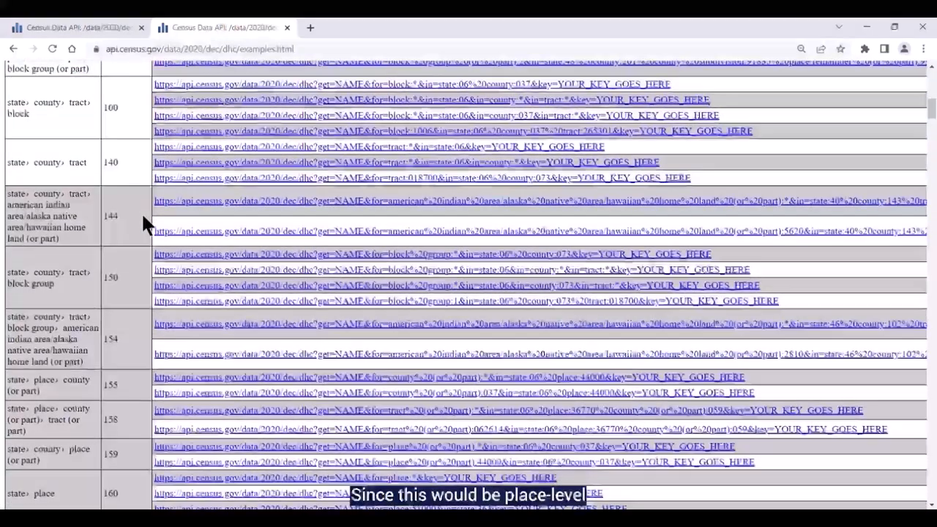
{"action": "scroll", "scroll_direction": "down", "scroll_amount": 3}
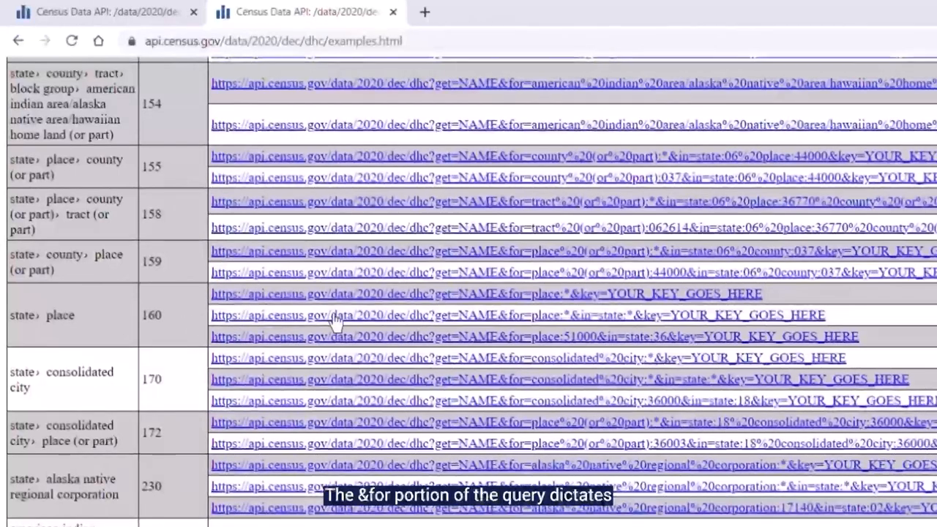
{"action": "left_click", "coordinate": [487, 293]}
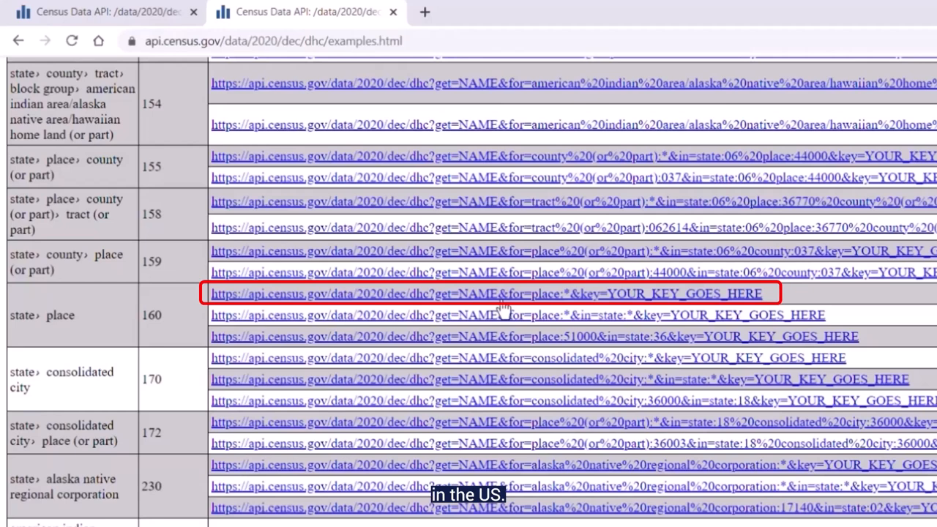
{"action": "mouse_move", "coordinate": [556, 319]}
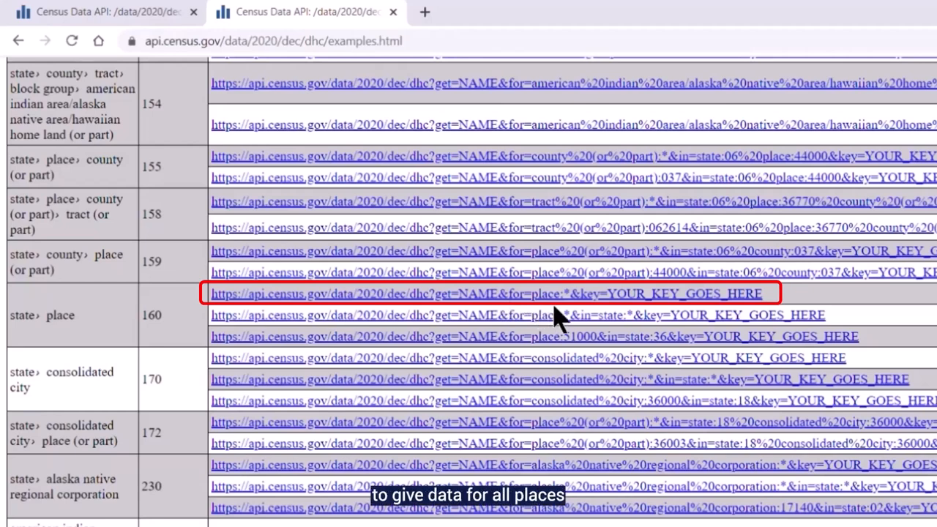
{"action": "mouse_move", "coordinate": [568, 311]}
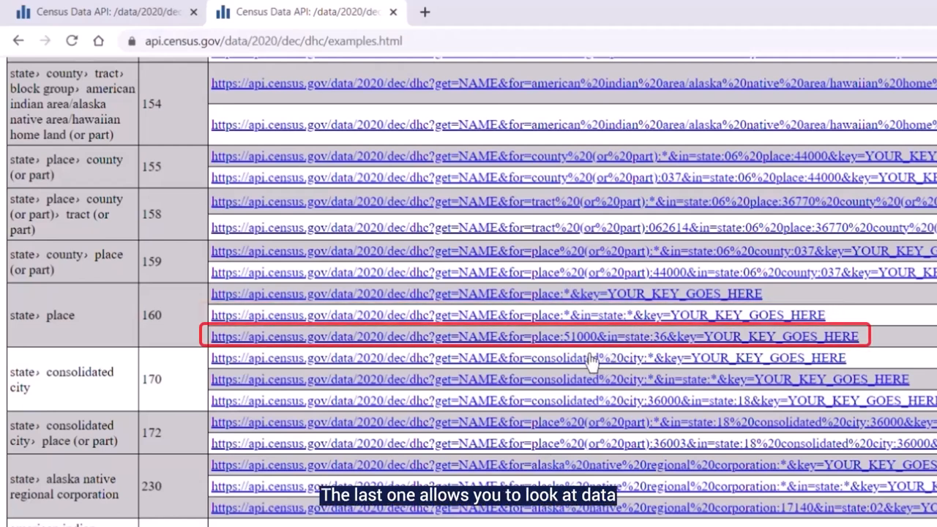
{"action": "mouse_move", "coordinate": [652, 359]}
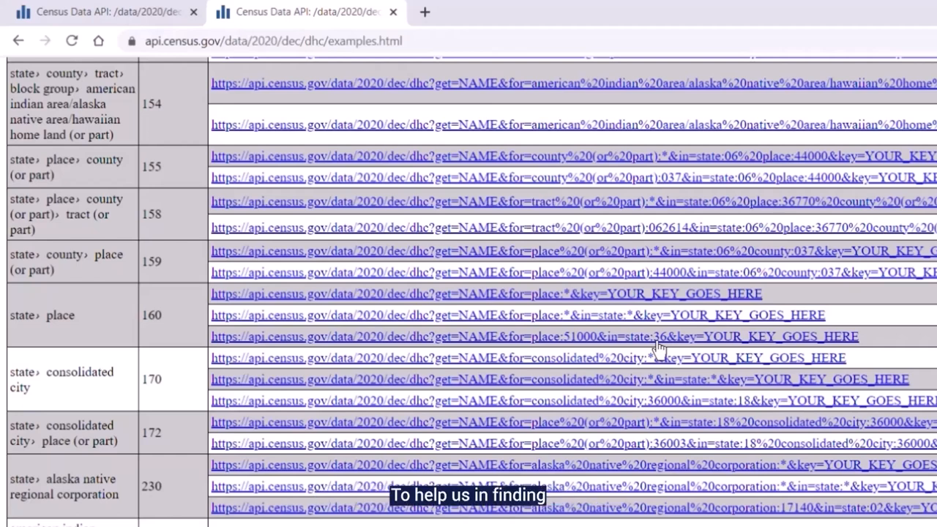
{"action": "mouse_move", "coordinate": [666, 341]}
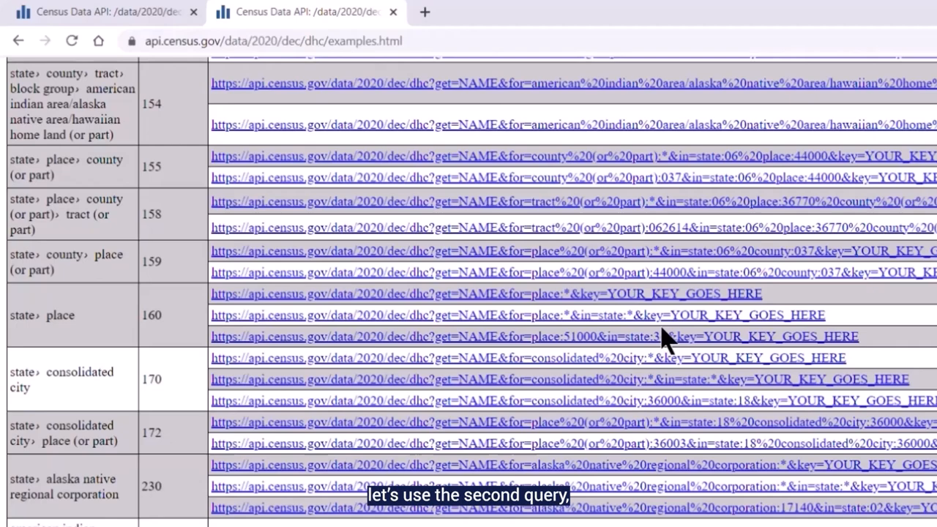
{"action": "mouse_move", "coordinate": [655, 322]}
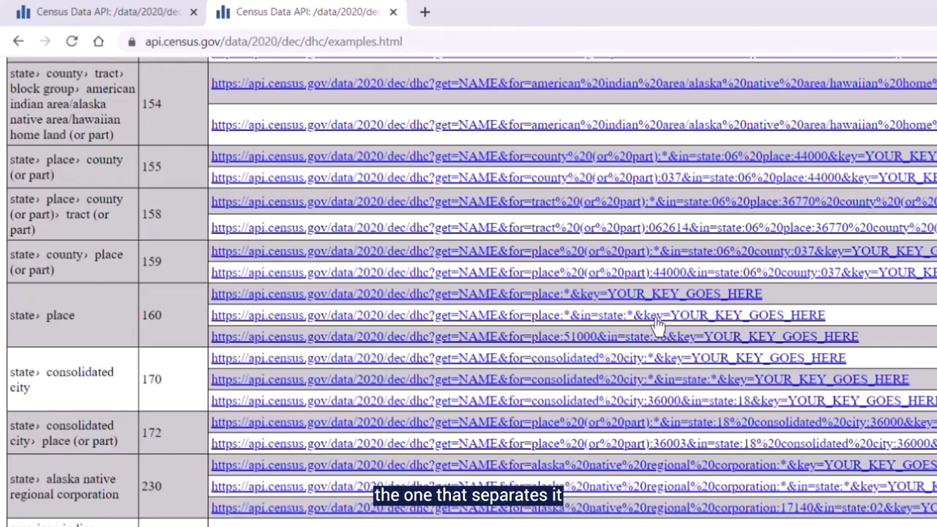
{"action": "scroll", "scroll_direction": "down", "scroll_amount": 3}
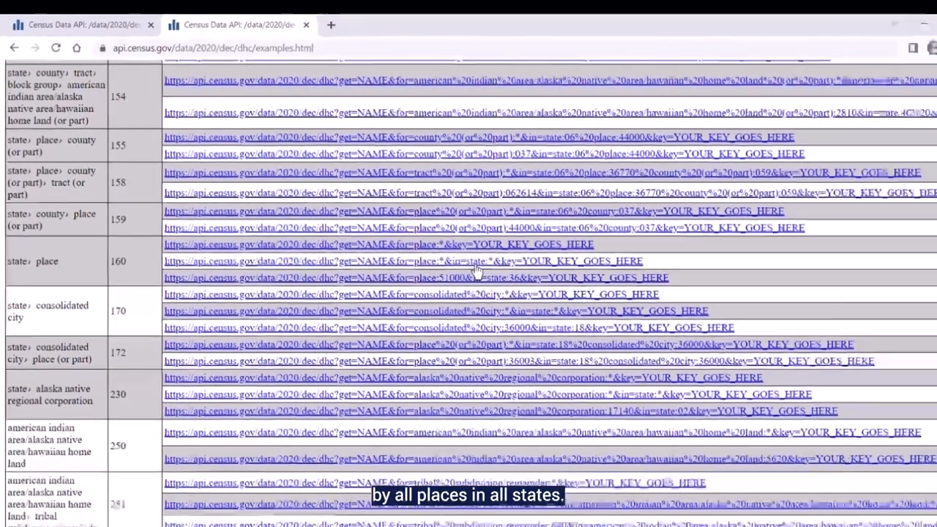
Run the place:*&in=state:* example query in a new tab and highlight its column headings
{"action": "right_click", "coordinate": [476, 264]}
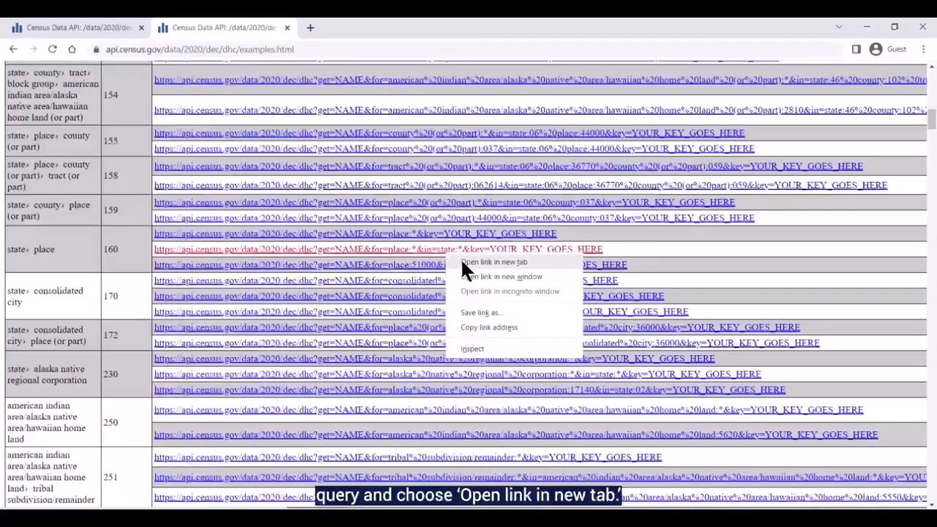
{"action": "left_click", "coordinate": [495, 262]}
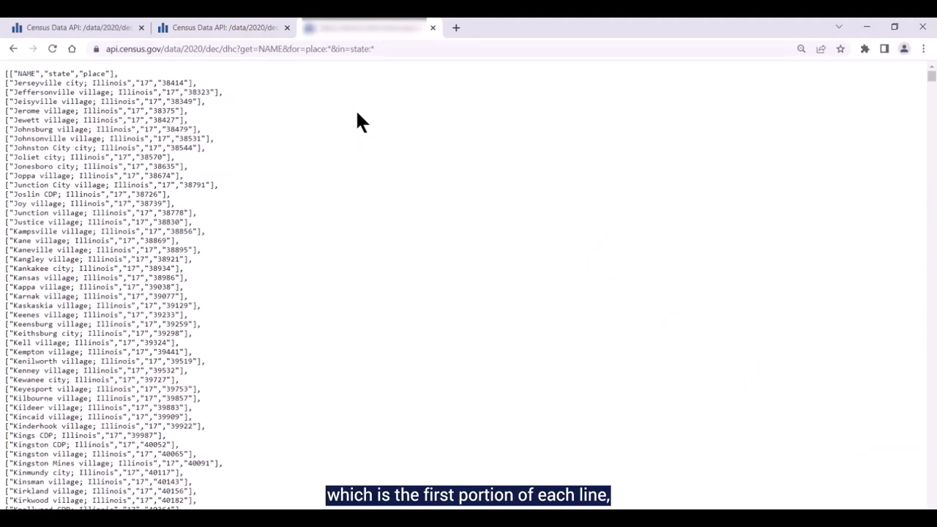
{"action": "double_click", "coordinate": [25, 73]}
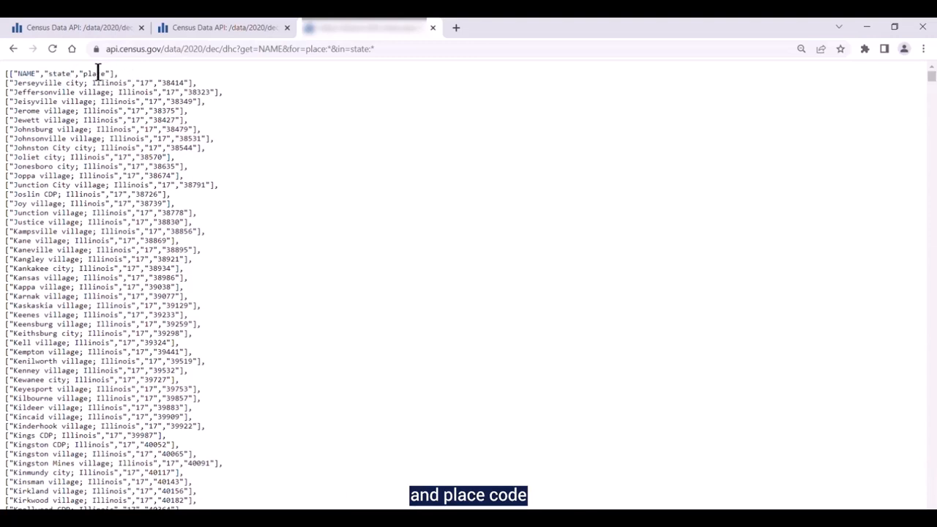
{"action": "double_click", "coordinate": [96, 73]}
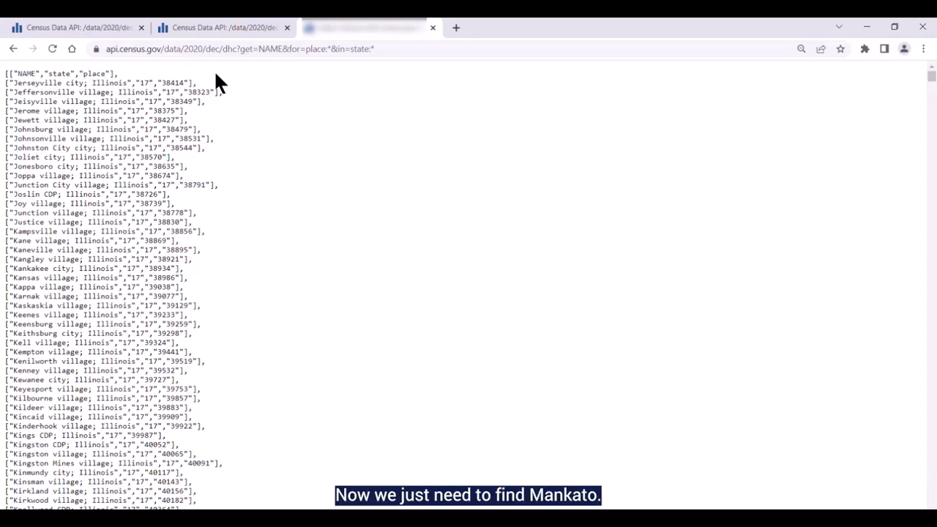
{"action": "mouse_move", "coordinate": [233, 84]}
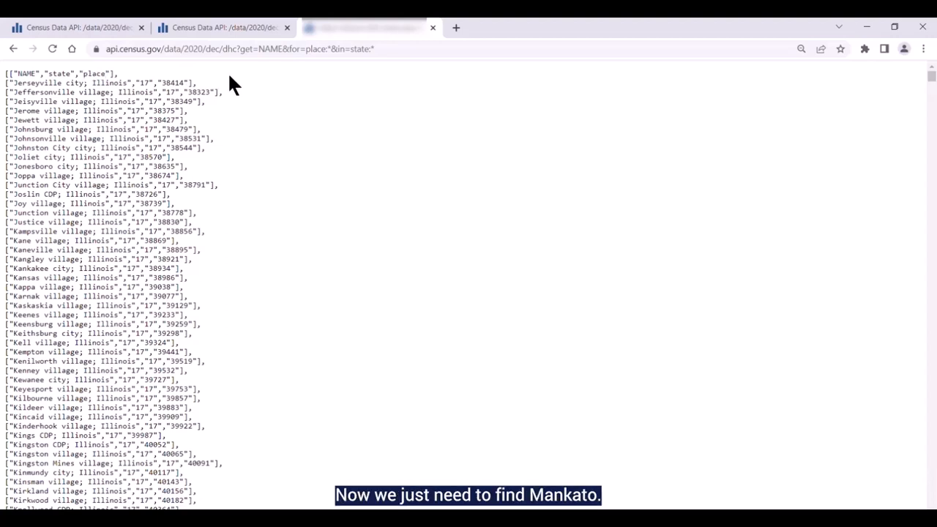
Search the results for Mankato and highlight its state code 27 and place code 39878
{"action": "type", "text": "Mankato"}
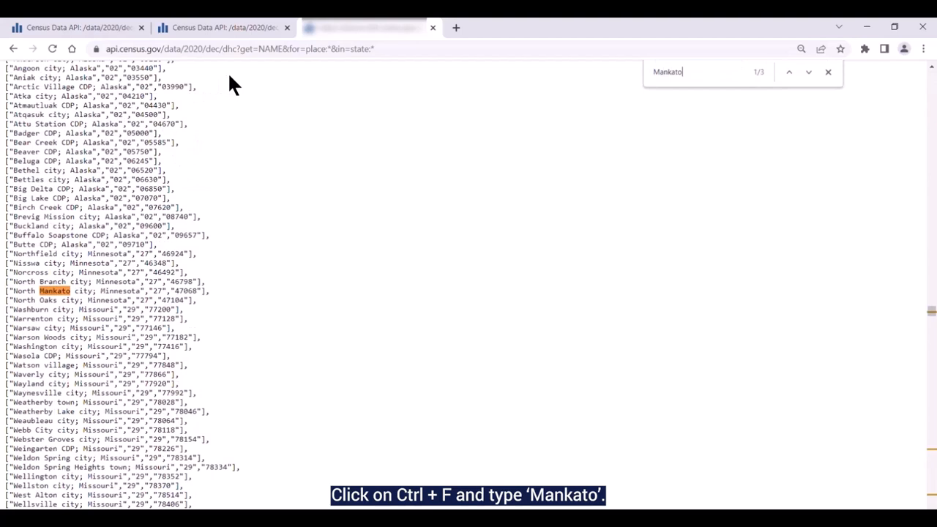
{"action": "left_click", "coordinate": [809, 72]}
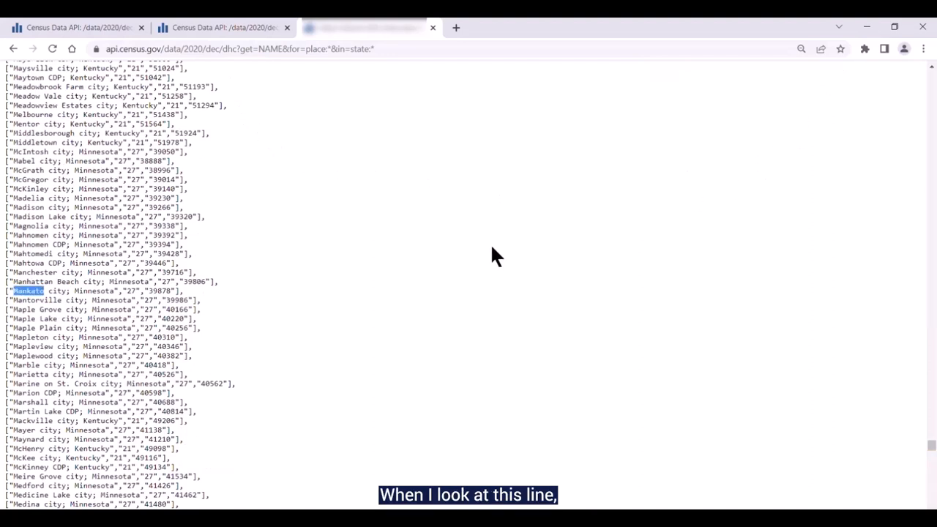
{"action": "mouse_move", "coordinate": [260, 302]}
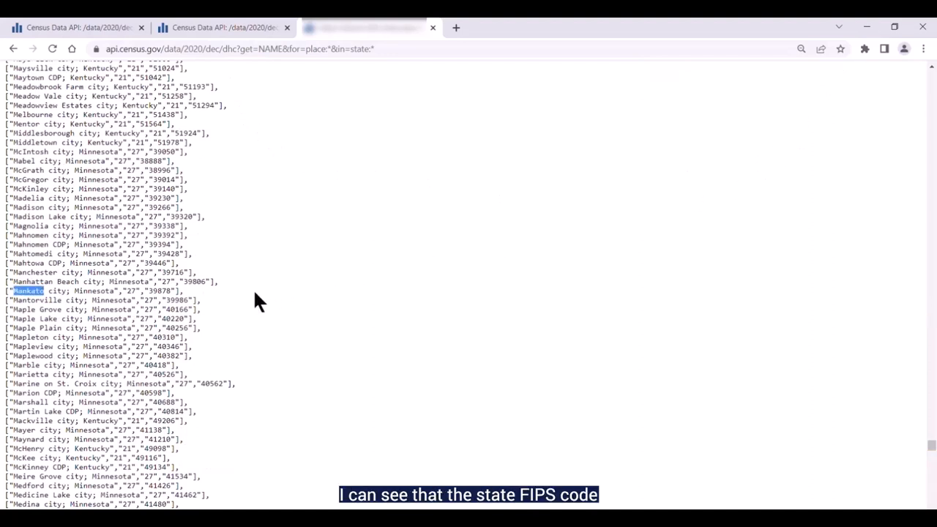
{"action": "double_click", "coordinate": [132, 291]}
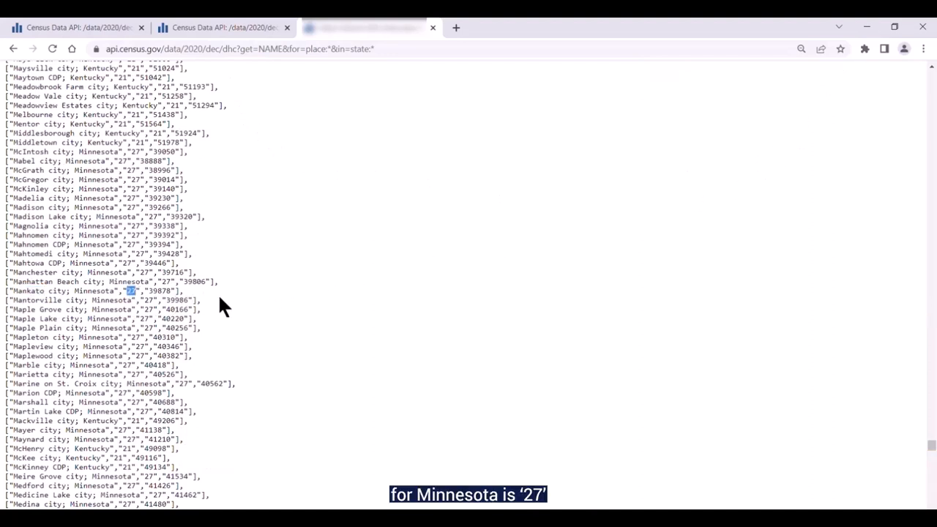
{"action": "double_click", "coordinate": [159, 291]}
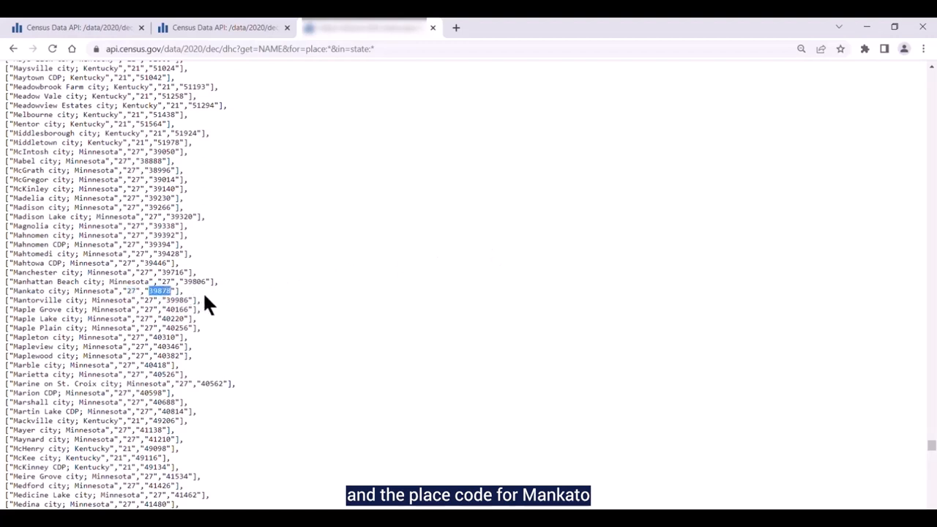
{"action": "mouse_move", "coordinate": [212, 306]}
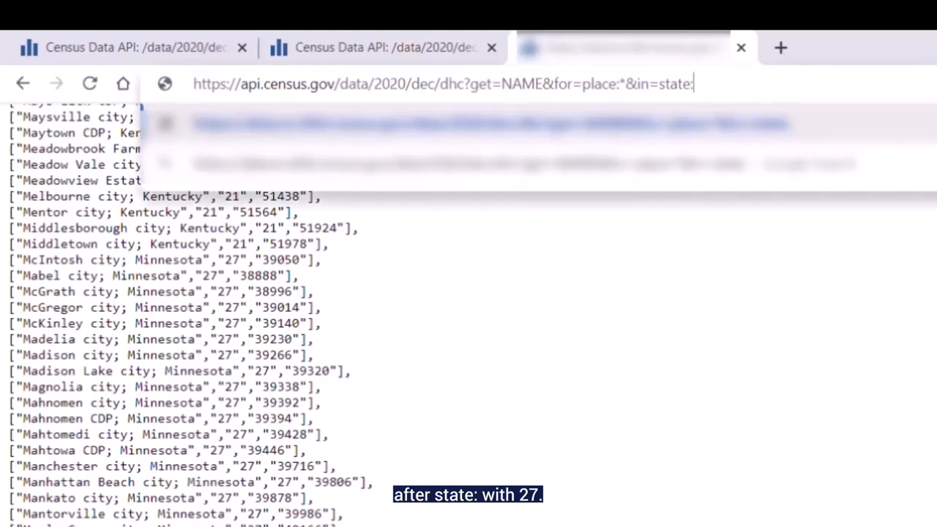
Edit the query URL to state:27 and place:39878 and rerun it
{"action": "type", "text": "27"}
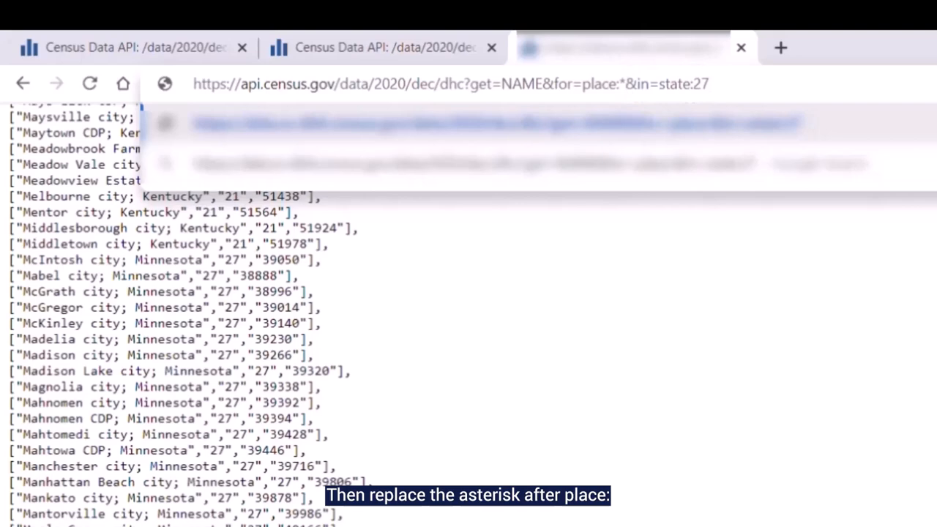
{"action": "type", "text": "39878"}
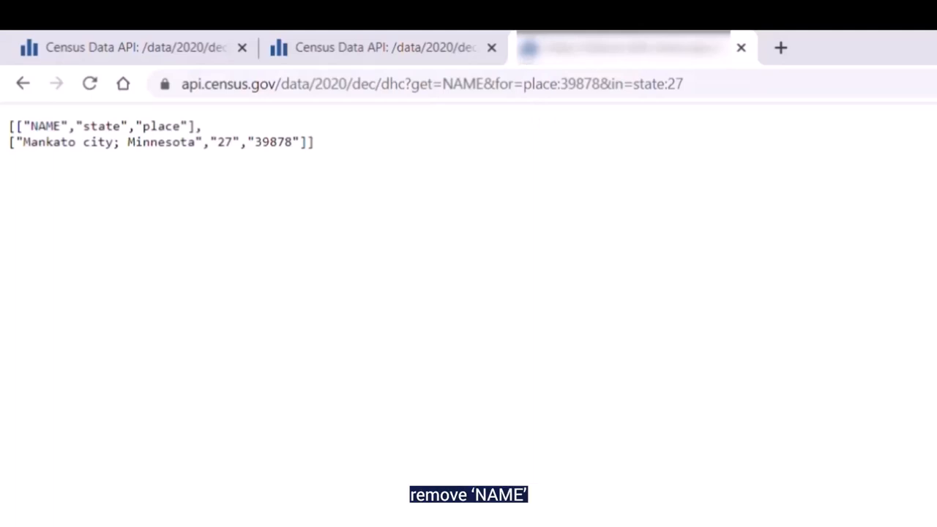
Replace NAME with group(H3) in the query and highlight Mankato's GEO_ID in the results
{"action": "double_click", "coordinate": [513, 83]}
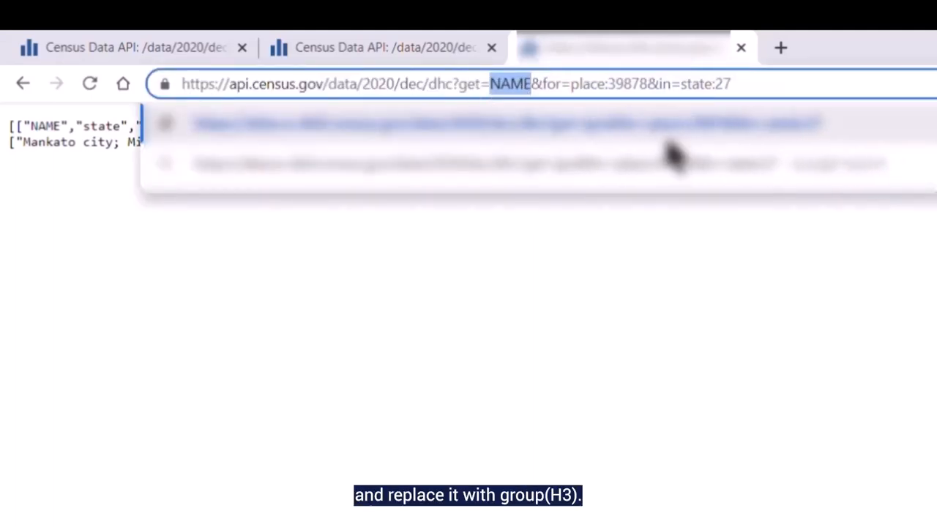
{"action": "type", "text": "group(H3"}
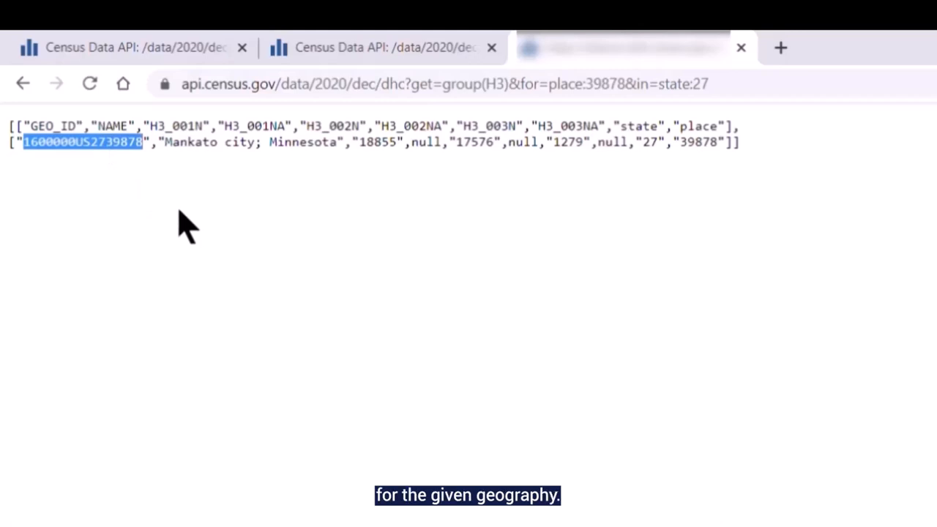
{"action": "double_click", "coordinate": [190, 142]}
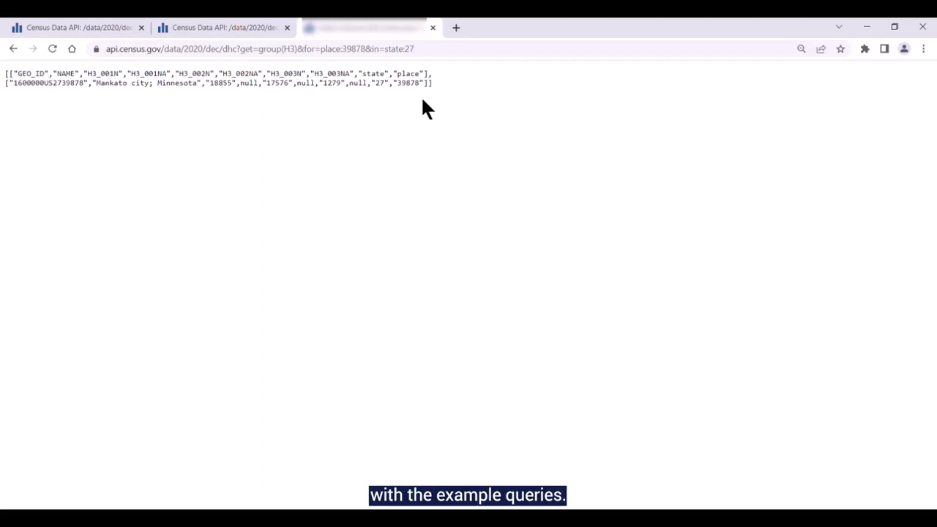
Return to the example queries tab and scroll to the state›county›tract (140) row
{"action": "left_click", "coordinate": [223, 27]}
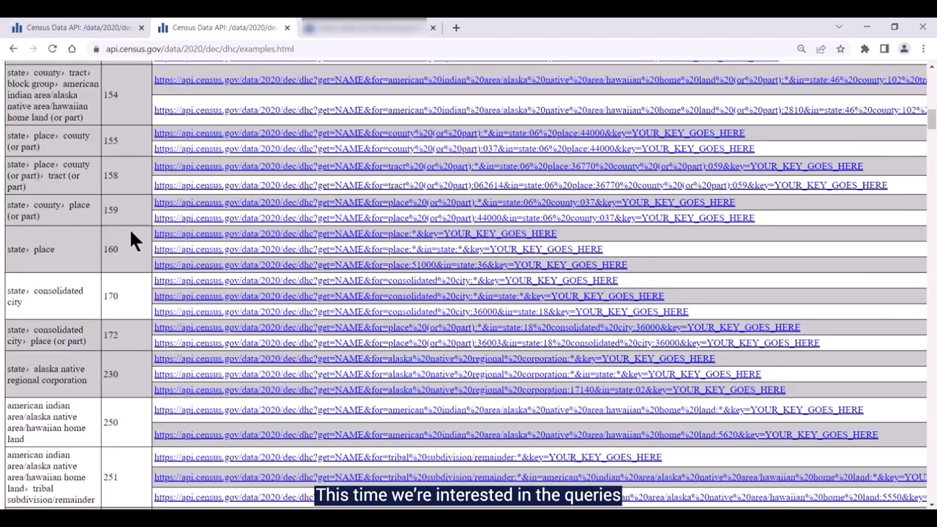
{"action": "scroll", "scroll_direction": "down", "scroll_amount": 3}
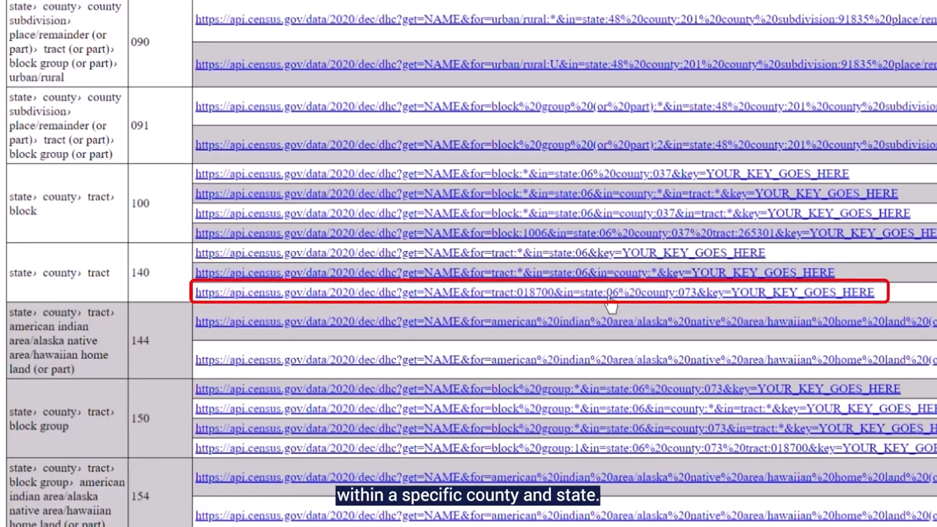
{"action": "mouse_move", "coordinate": [685, 304]}
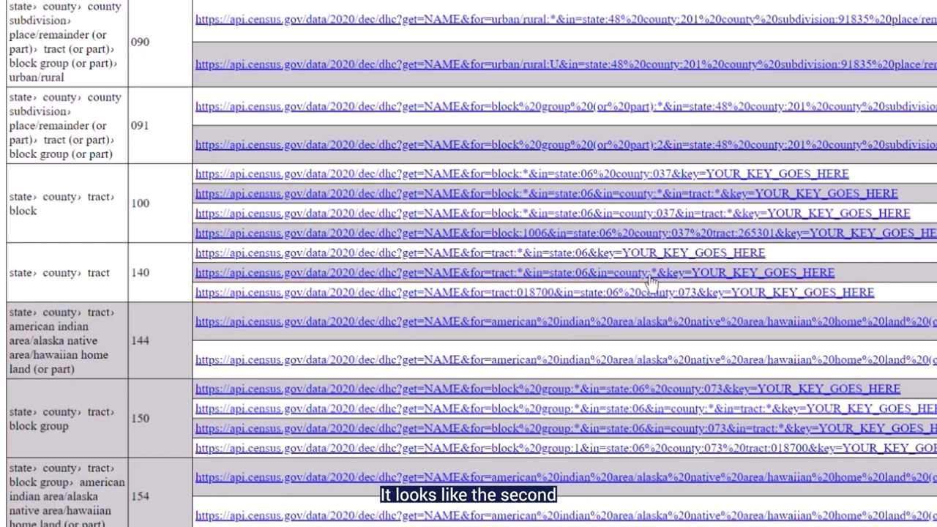
{"action": "mouse_move", "coordinate": [597, 284]}
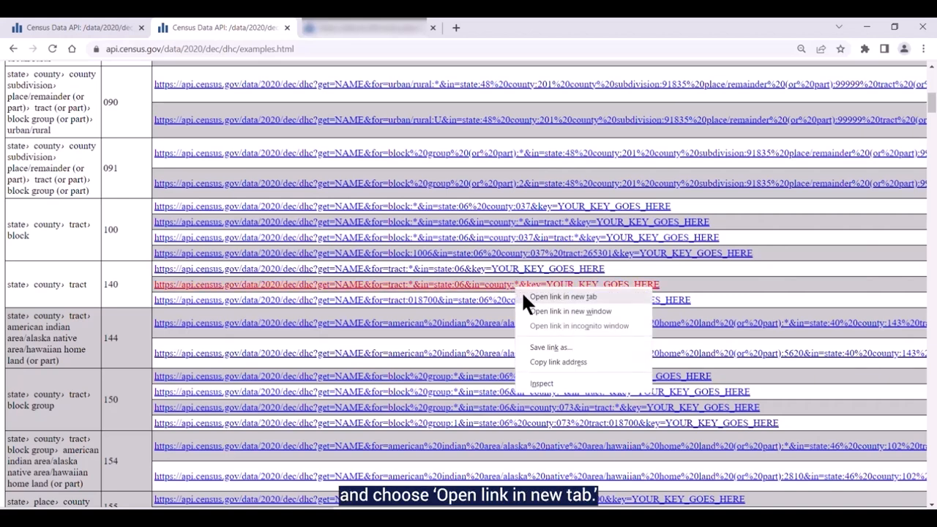
Open the tracts-in-all-counties example in a new tab, querying state 27
{"action": "left_click", "coordinate": [563, 296]}
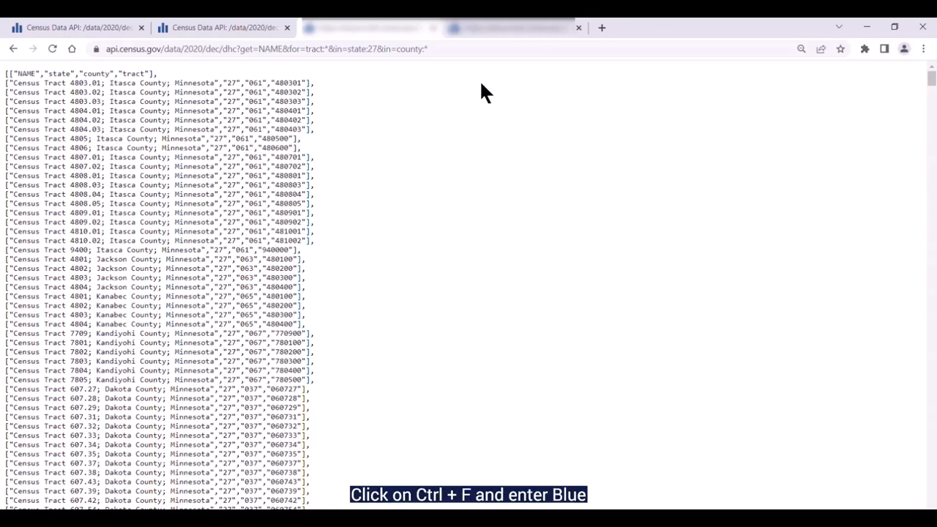
Search the tract list for Blue Earth and highlight its county code 013
{"action": "type", "text": "Blue Eart"}
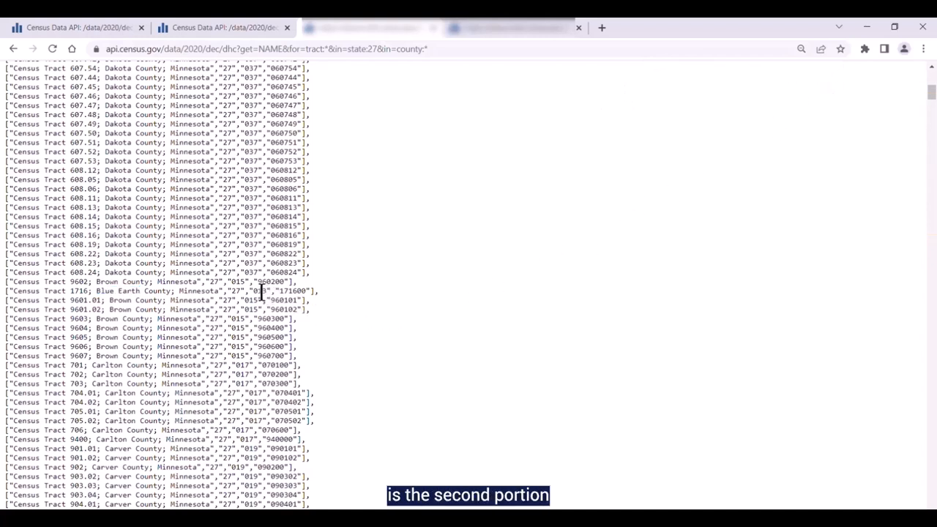
{"action": "double_click", "coordinate": [257, 291]}
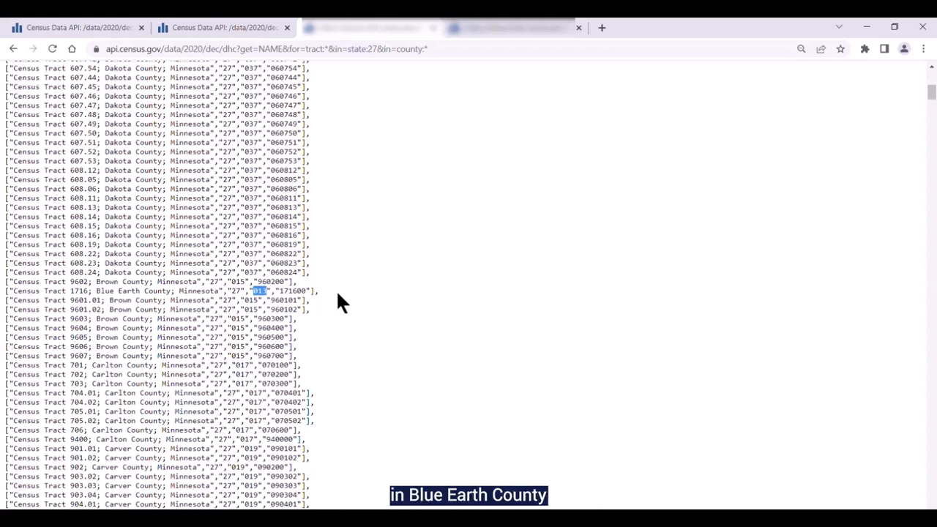
{"action": "mouse_move", "coordinate": [395, 224]}
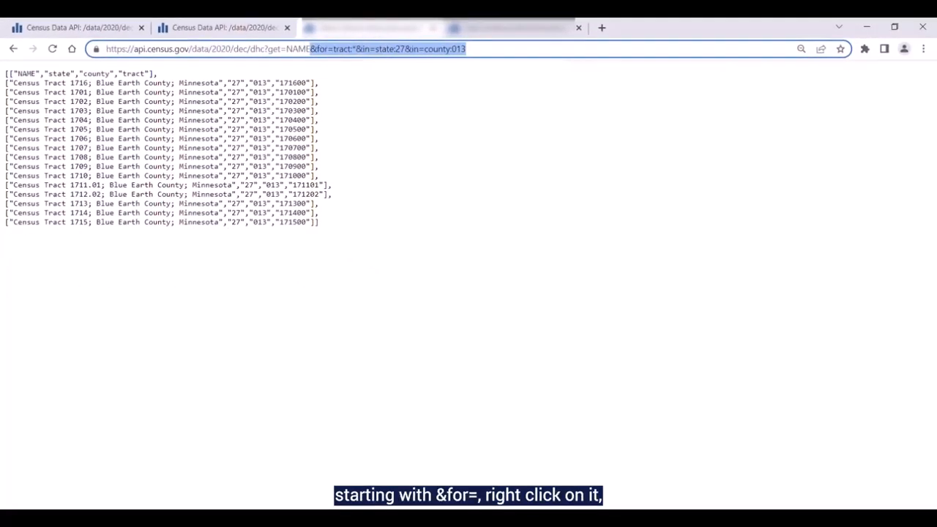
Copy the highlighted geography portion of the county 013 tract query, from &for= onward
{"action": "right_click", "coordinate": [396, 49]}
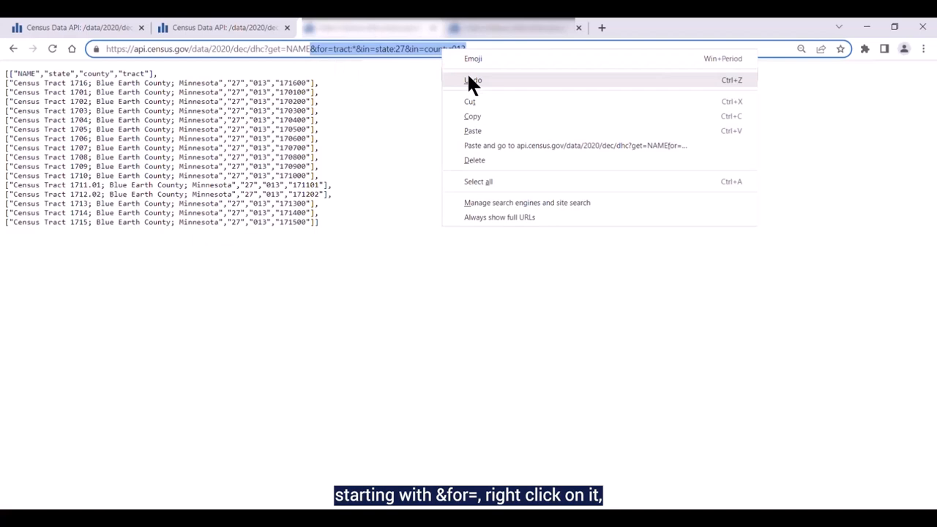
{"action": "left_click", "coordinate": [472, 116]}
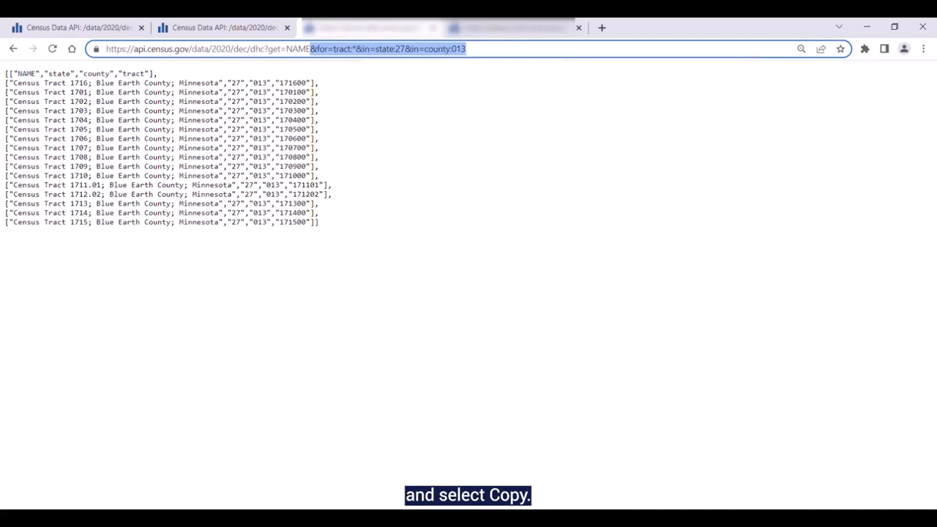